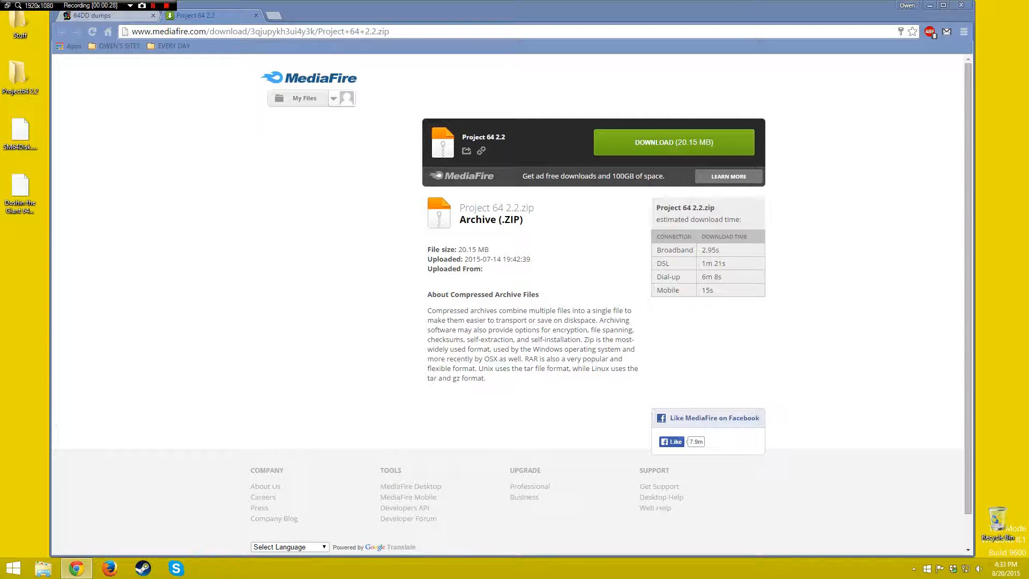
Switch from the MediaFire Project 64 2.2 download page to the 64DD dumps list.
{"action": "left_click", "coordinate": [96, 16]}
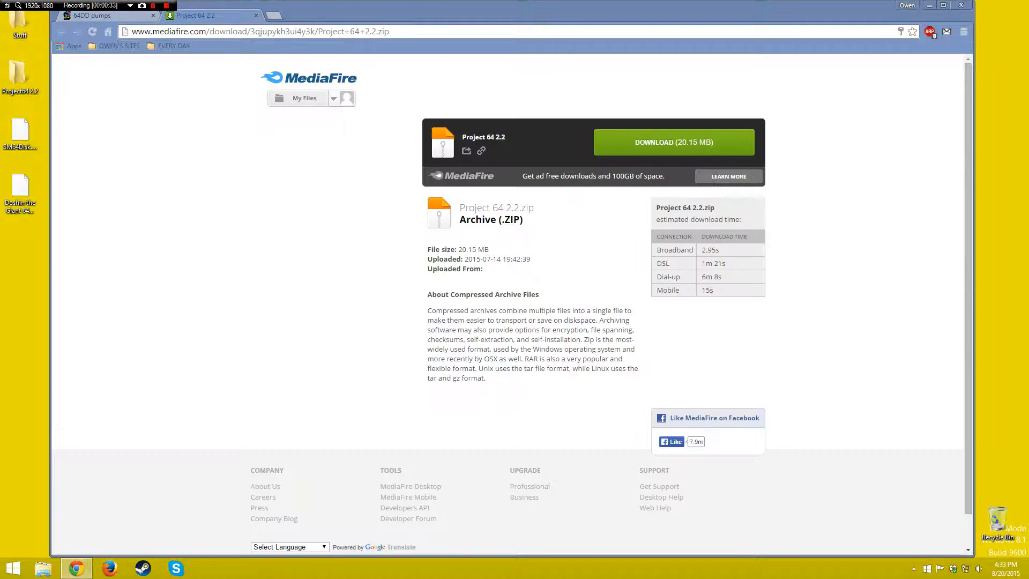
{"action": "left_click", "coordinate": [84, 17]}
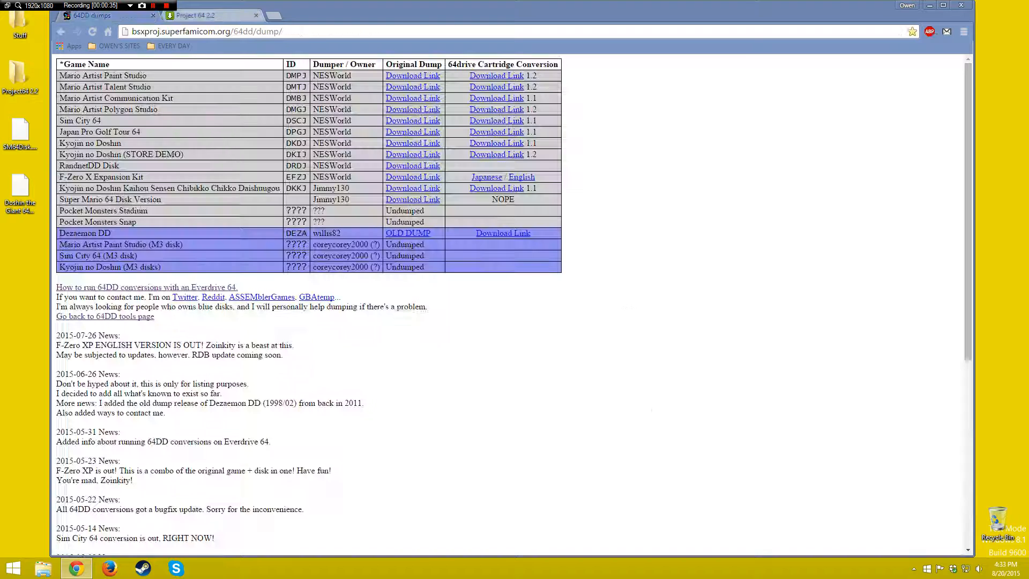
Dismiss the Chrome window to reveal the desktop with the Project64 2.2 folder.
{"action": "left_click", "coordinate": [219, 16]}
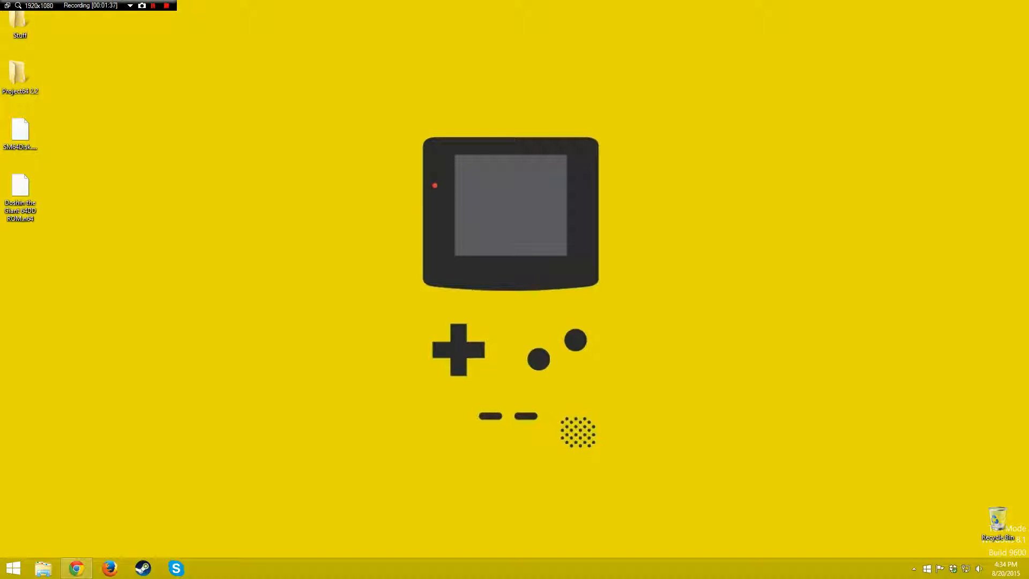
Launch Project64 2.2.0.3 from the Project64 2.2 desktop folder.
{"action": "left_click", "coordinate": [20, 75]}
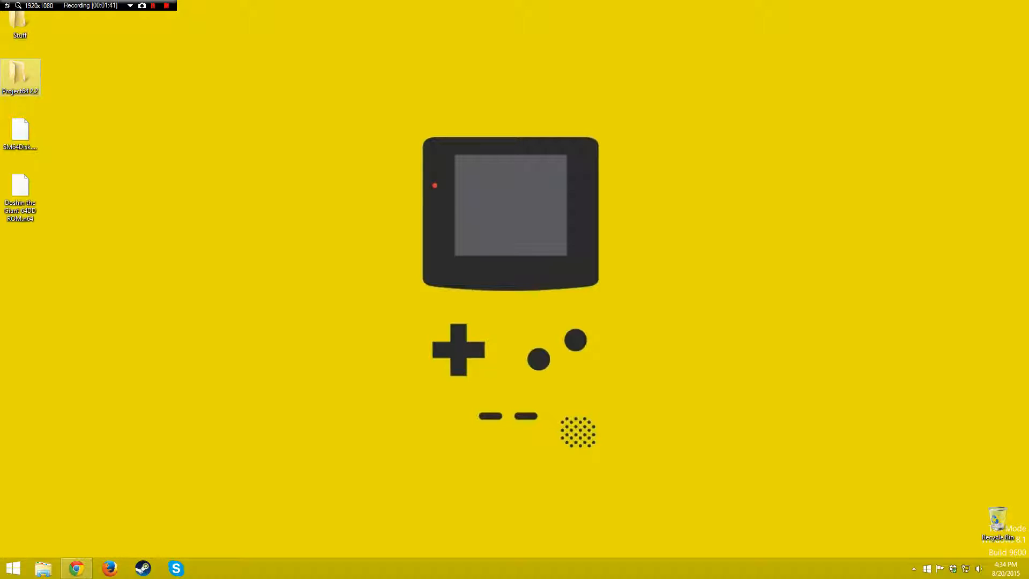
{"action": "double_click", "coordinate": [20, 70]}
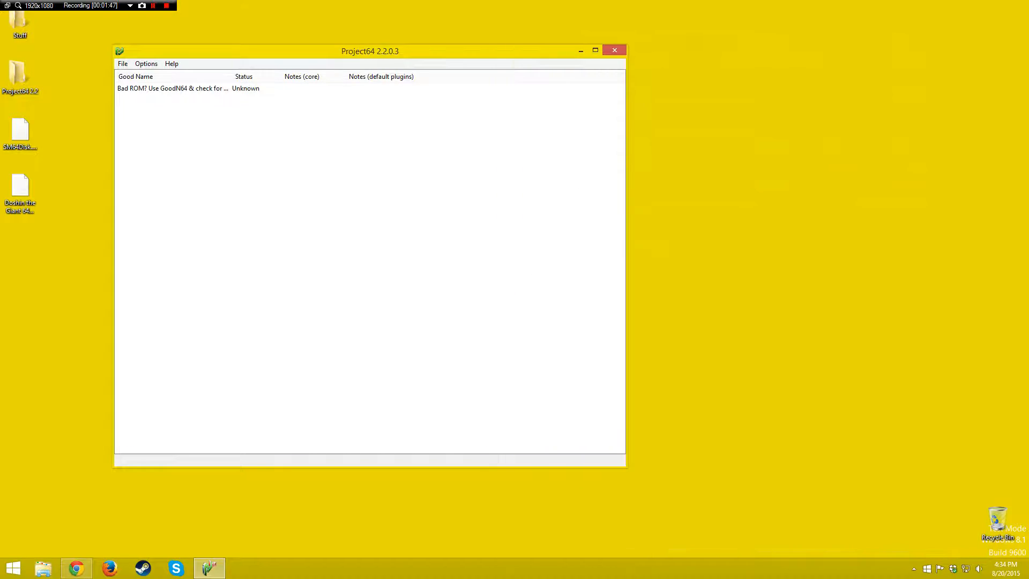
Centre the Project64 window and keep Jabo's Direct3D8 1.7.0.57-ver5 as the video plugin.
{"action": "left_click_drag", "start_coordinate": [369, 50], "coordinate": [497, 44]}
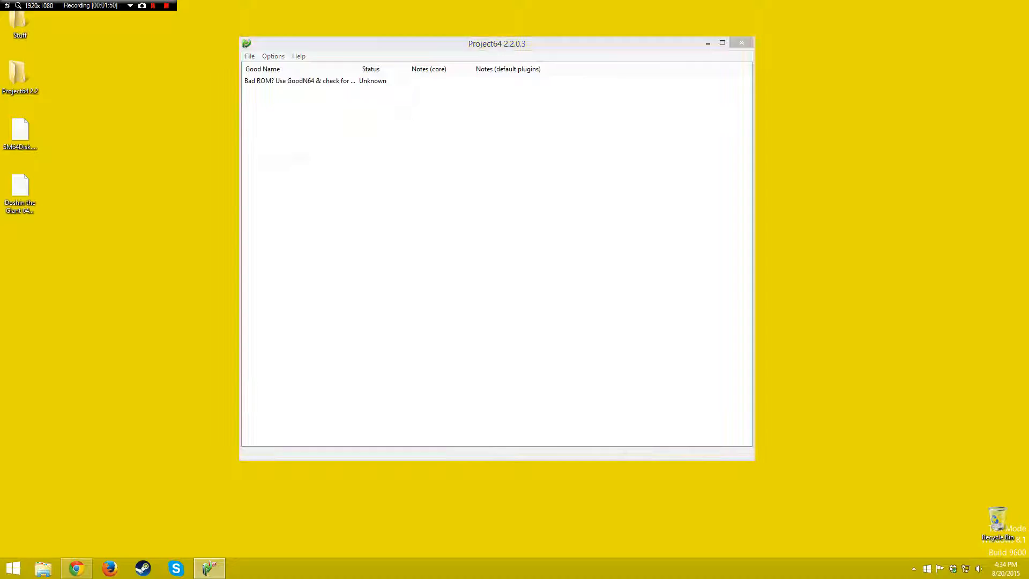
{"action": "left_click", "coordinate": [273, 56]}
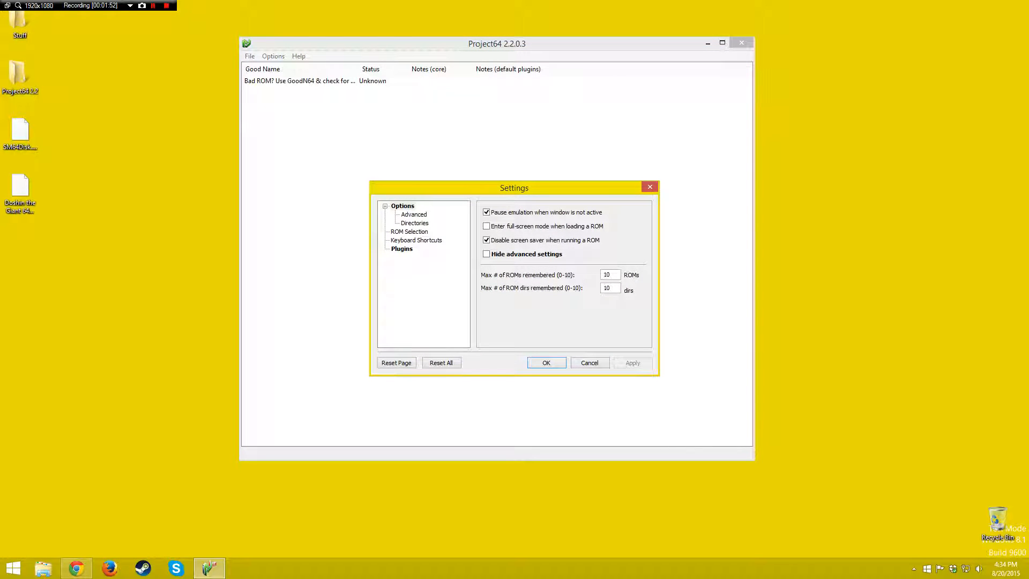
{"action": "left_click", "coordinate": [402, 206]}
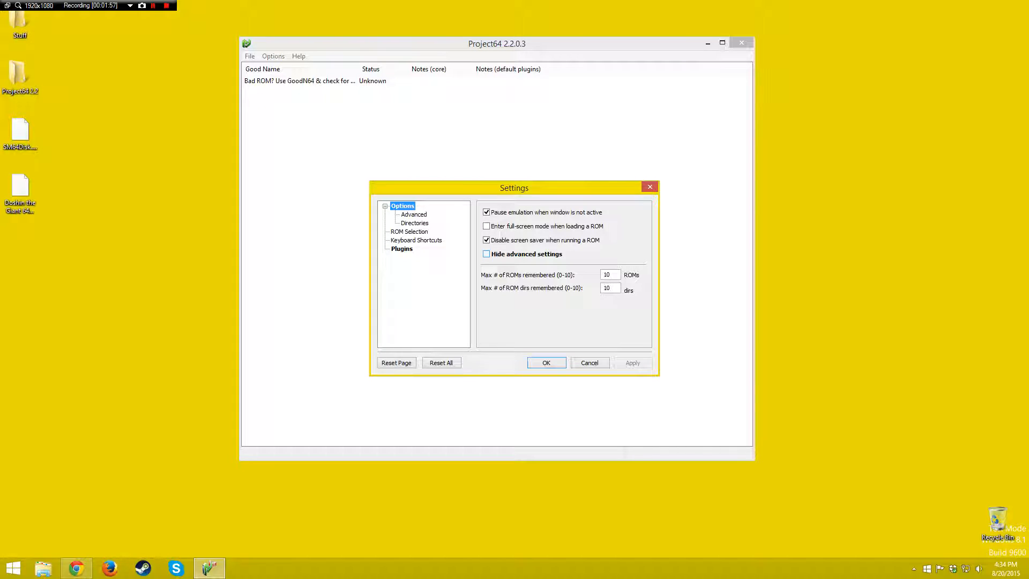
{"action": "left_click", "coordinate": [402, 249]}
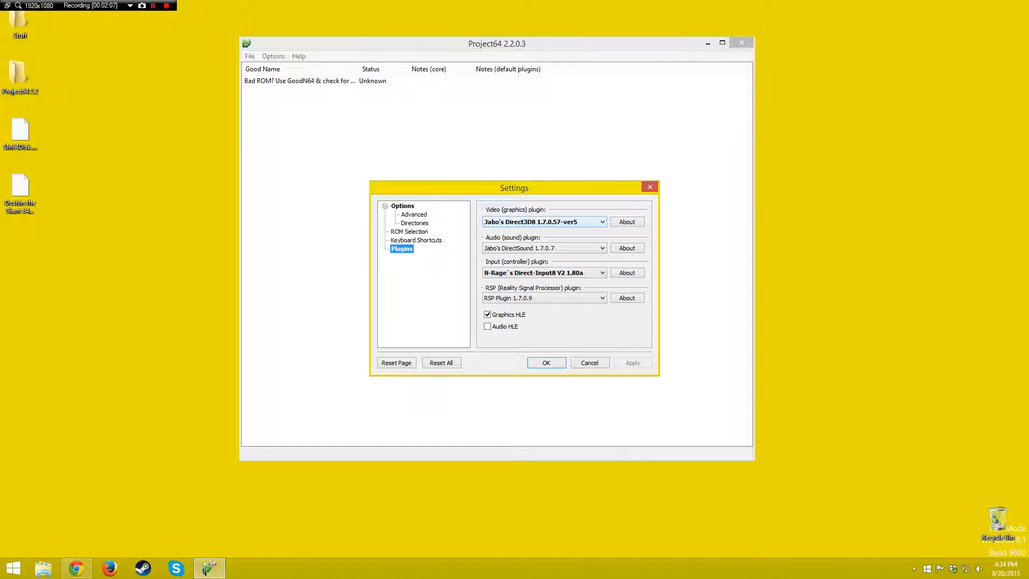
{"action": "left_click", "coordinate": [601, 221]}
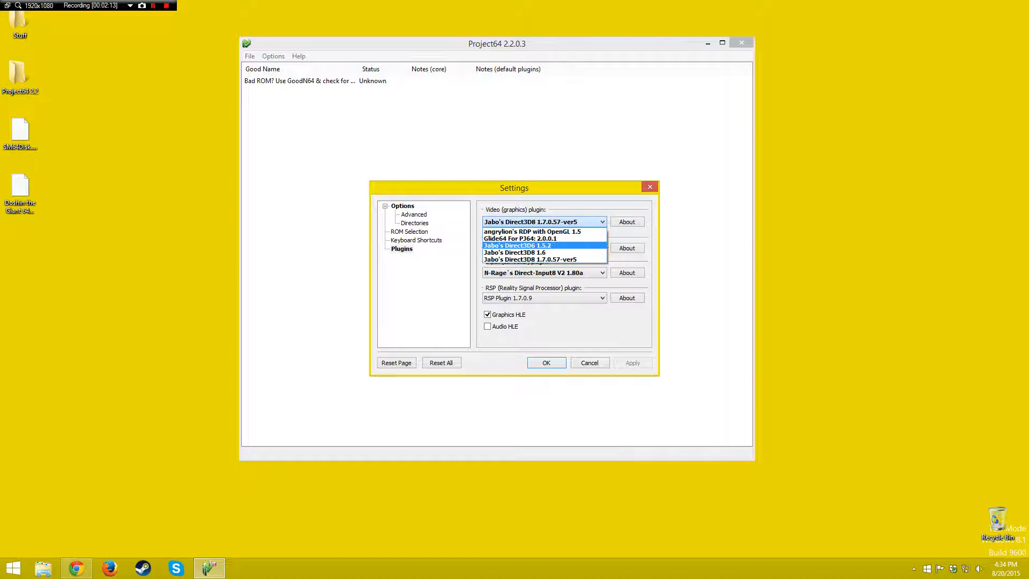
{"action": "left_click", "coordinate": [541, 260]}
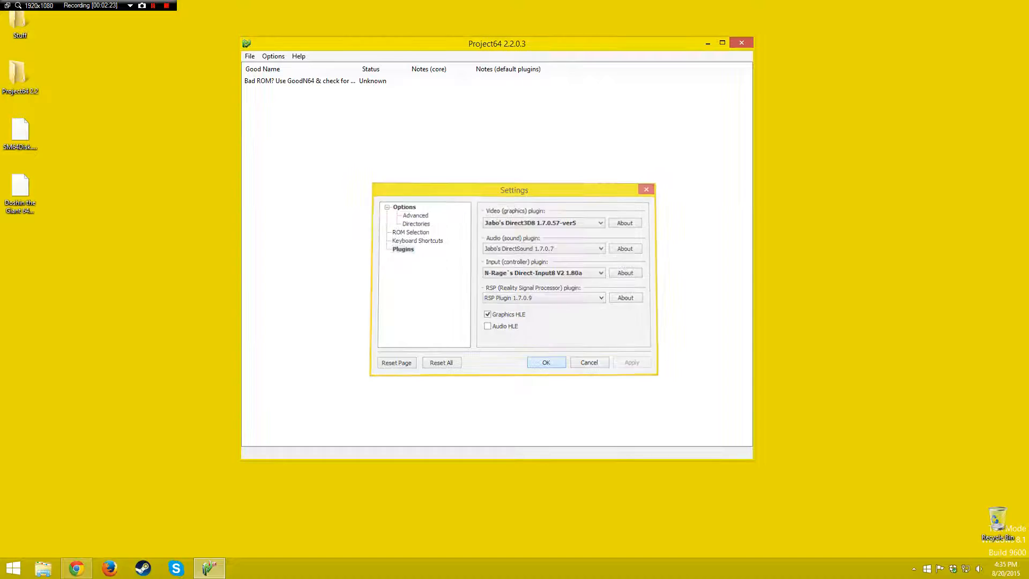
{"action": "left_click", "coordinate": [546, 362]}
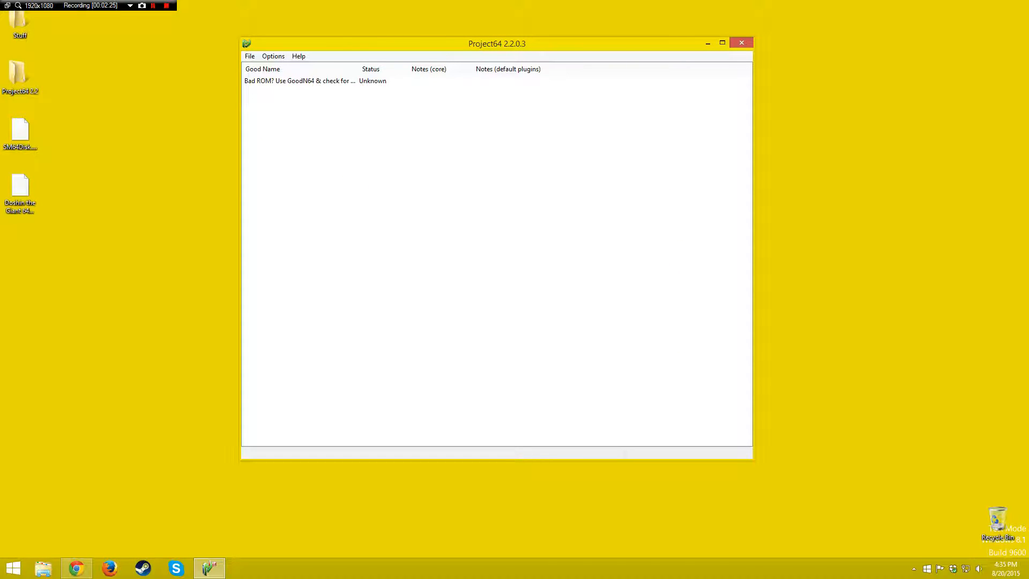
{"action": "left_click", "coordinate": [249, 55]}
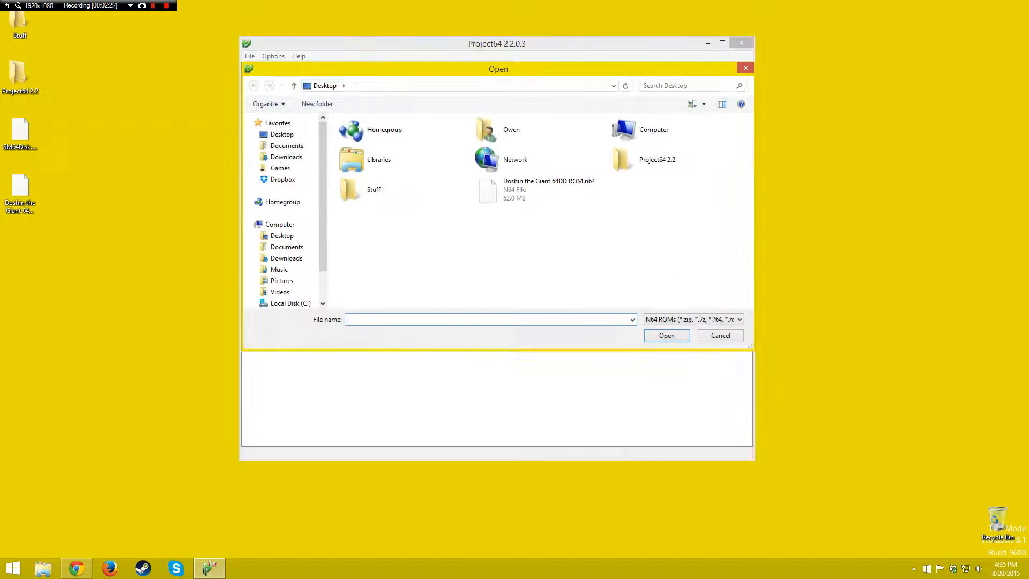
{"action": "left_click", "coordinate": [738, 318]}
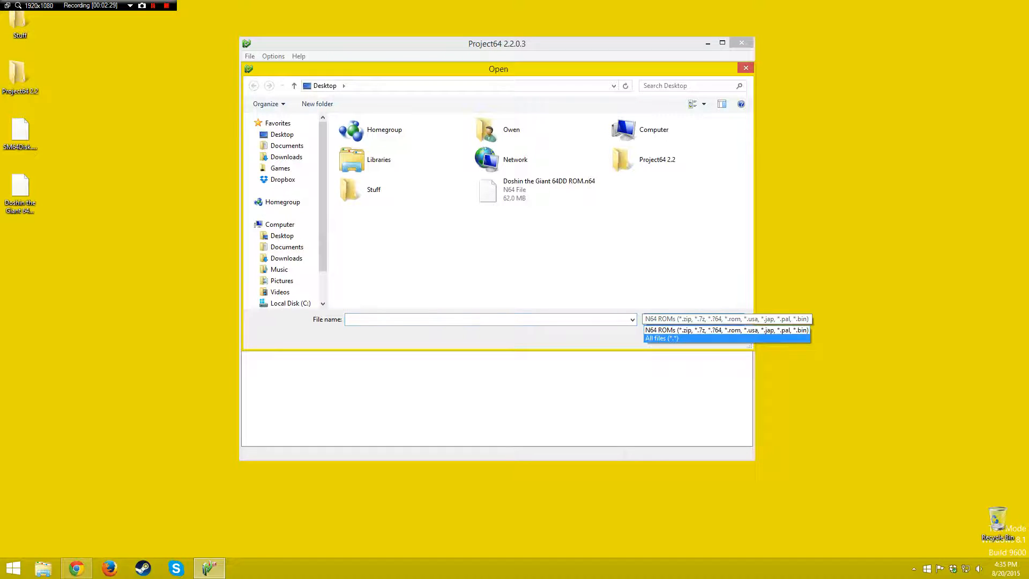
{"action": "left_click", "coordinate": [661, 337]}
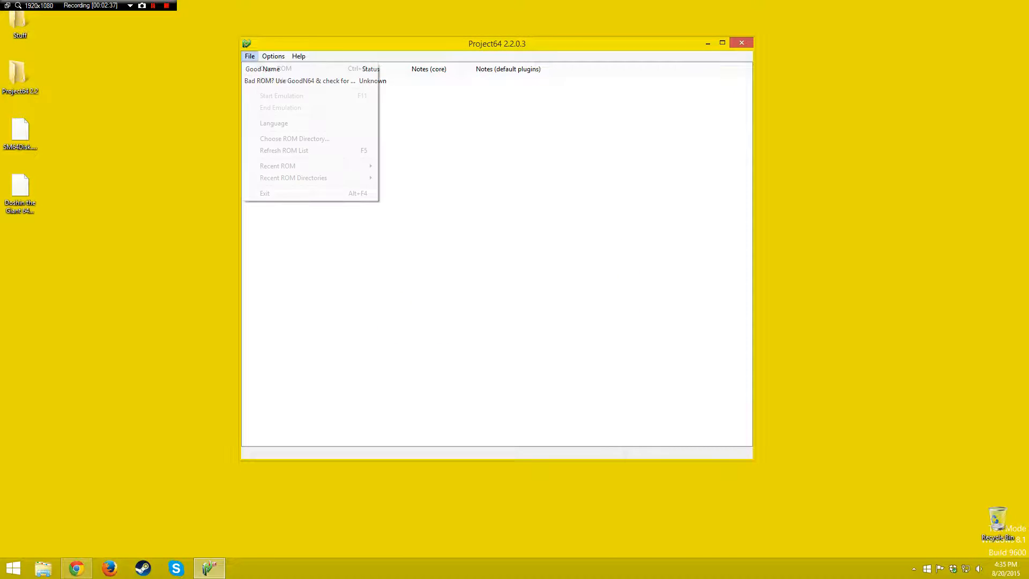
{"action": "left_click", "coordinate": [268, 69]}
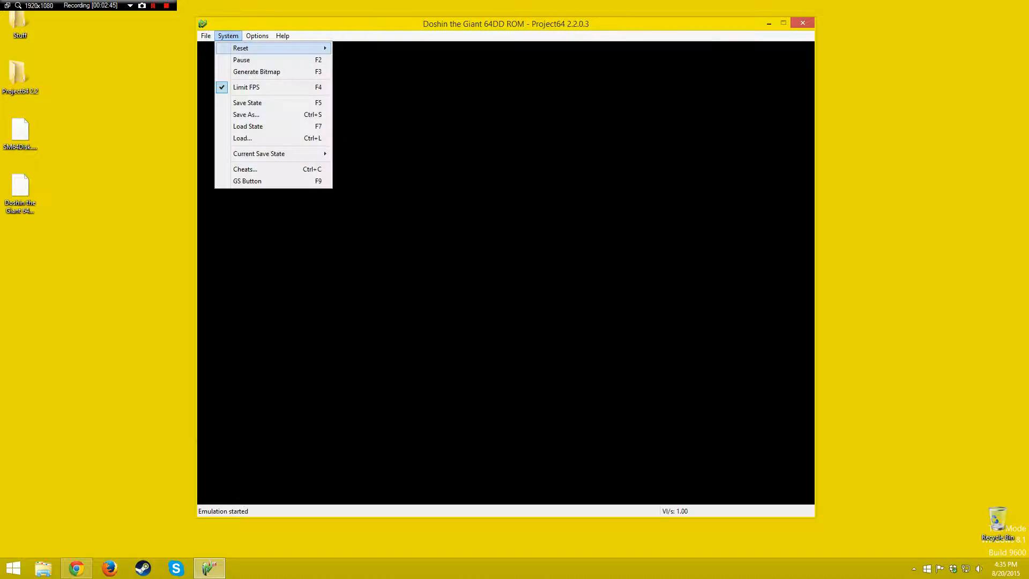
{"action": "mouse_move", "coordinate": [241, 59]}
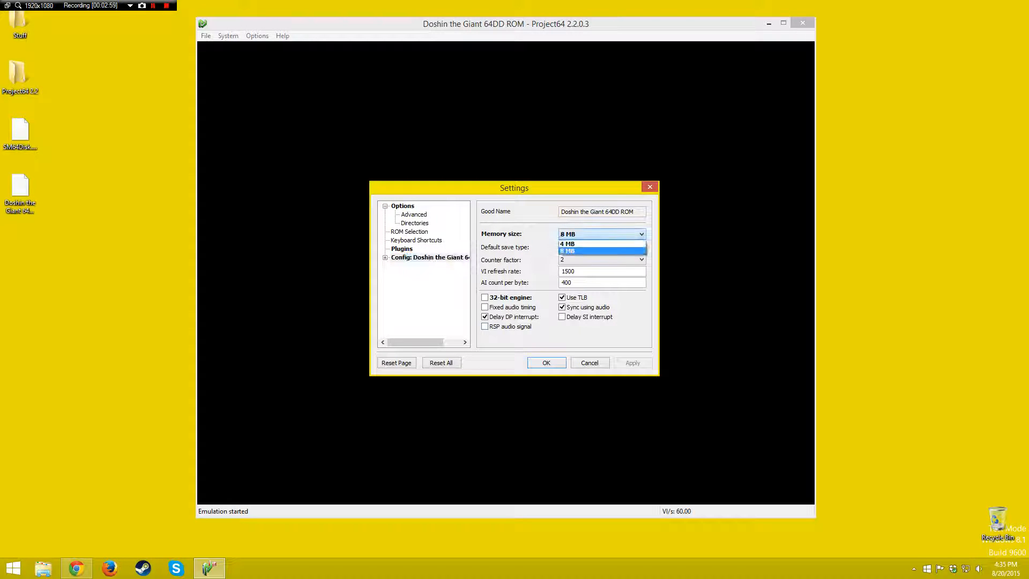
Give Doshin the Giant an 8 MB memory size and save the game settings.
{"action": "left_click", "coordinate": [592, 250]}
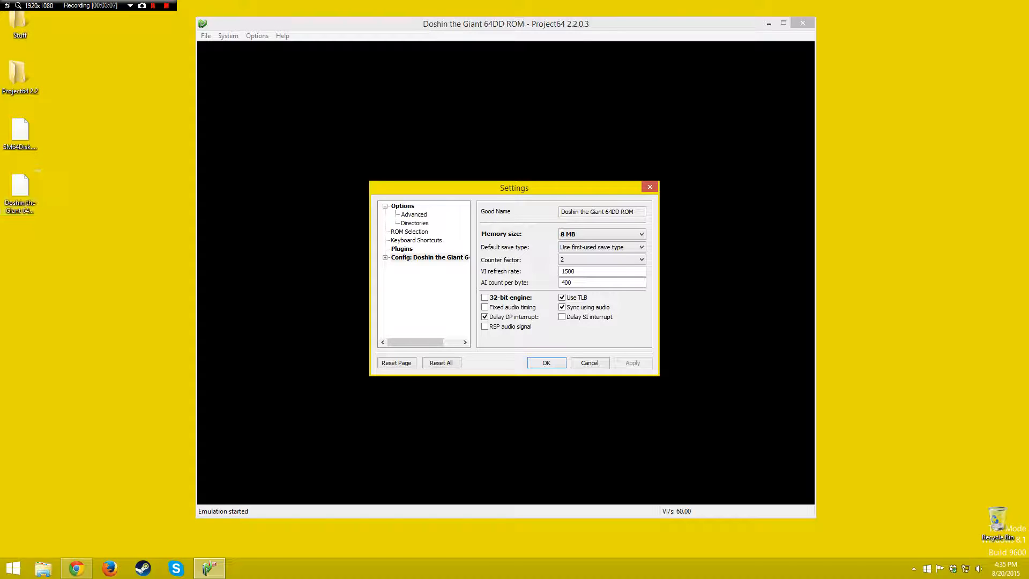
{"action": "left_click_drag", "start_coordinate": [514, 187], "coordinate": [339, 191]}
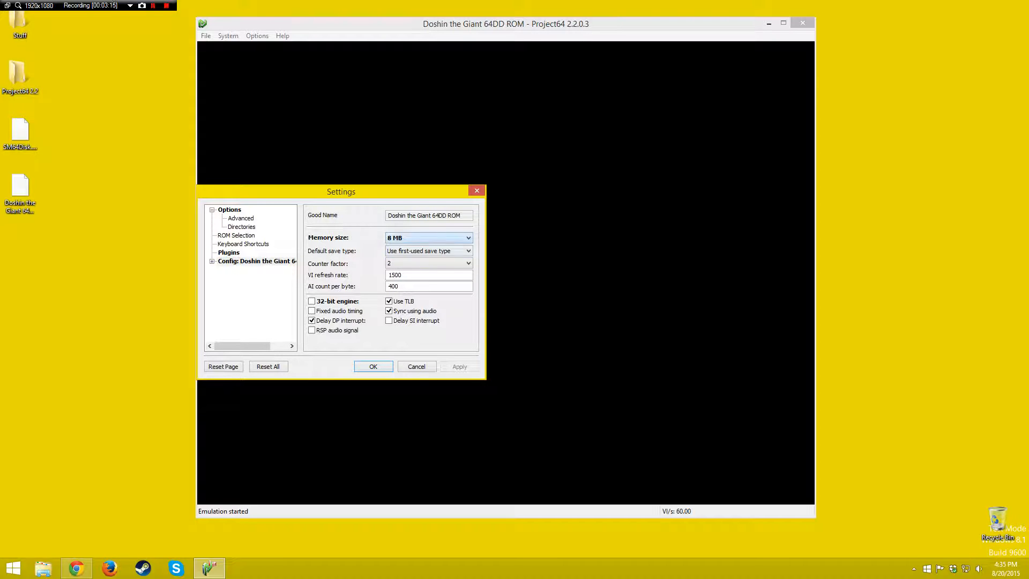
{"action": "left_click", "coordinate": [373, 367]}
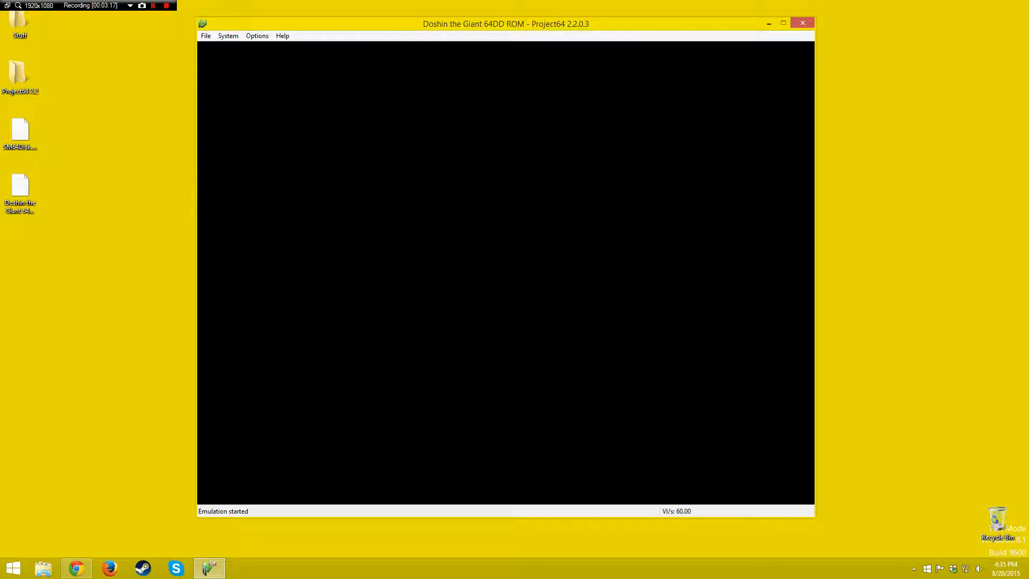
{"action": "left_click", "coordinate": [228, 35]}
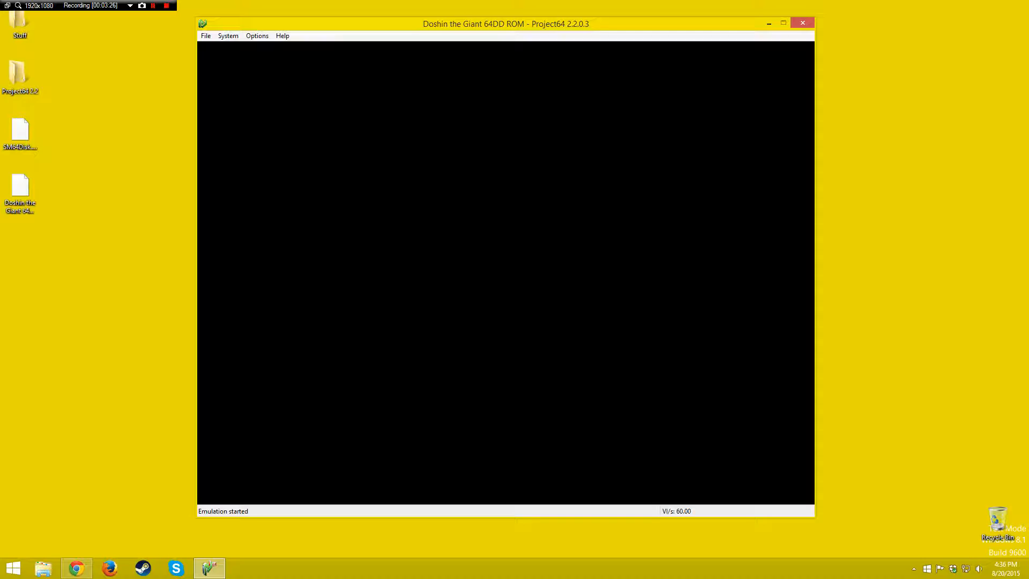
{"action": "left_click", "coordinate": [228, 35]}
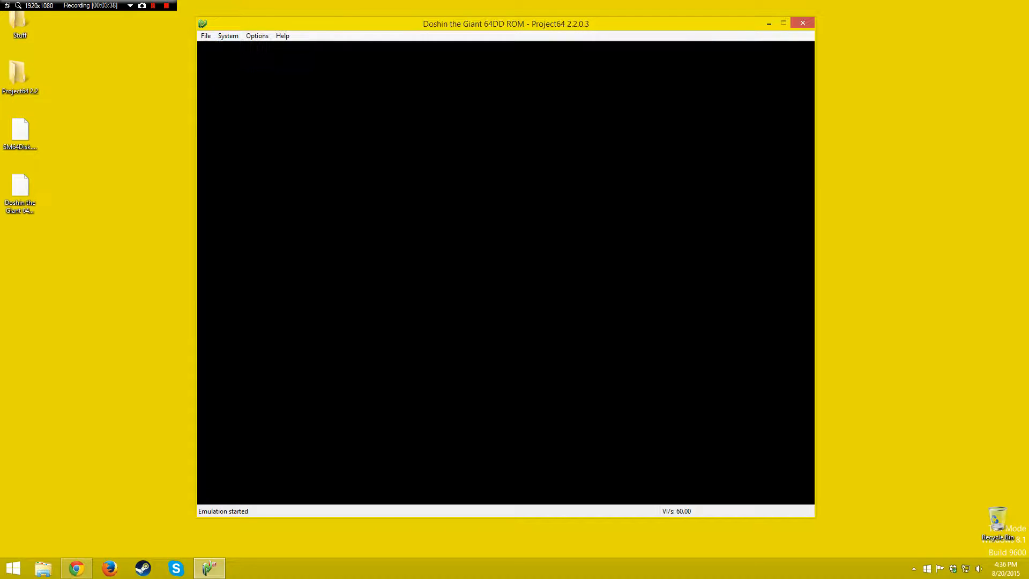
{"action": "left_click", "coordinate": [227, 36]}
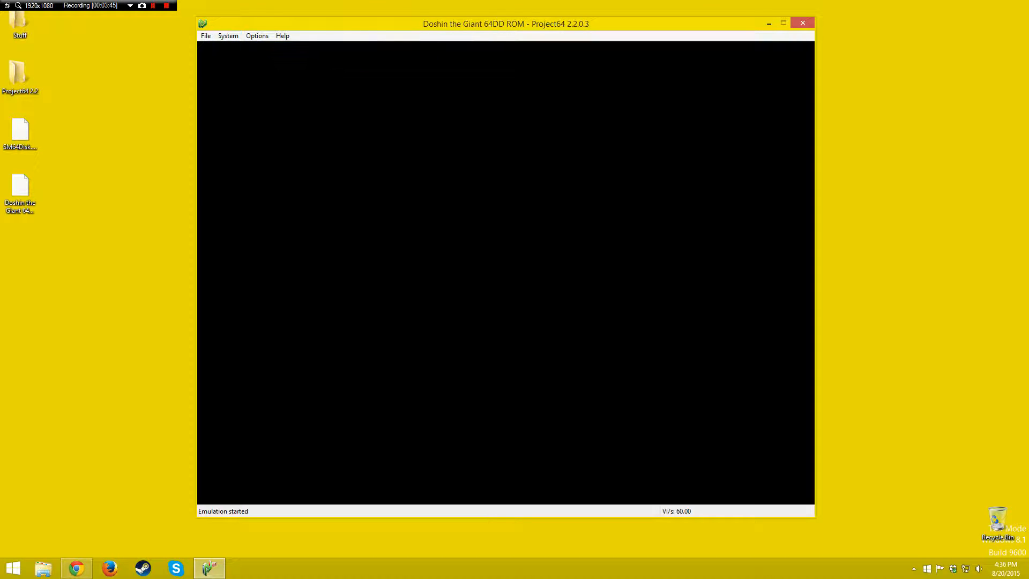
{"action": "left_click", "coordinate": [154, 5]}
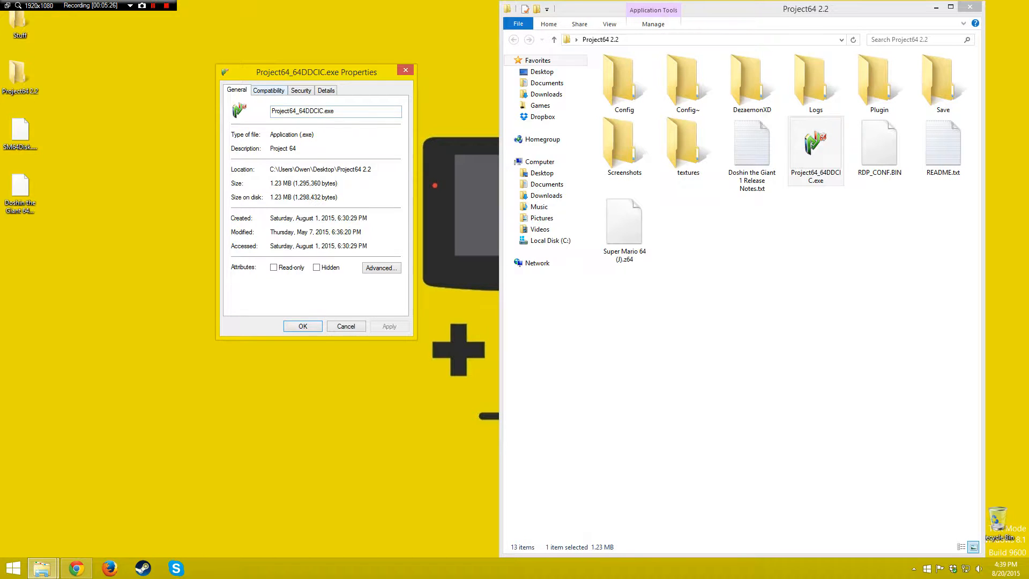
Adjust Project64_64DDCIC.exe's compatibility mode and Windows version, keeping run-as-administrator enabled.
{"action": "left_click", "coordinate": [269, 90]}
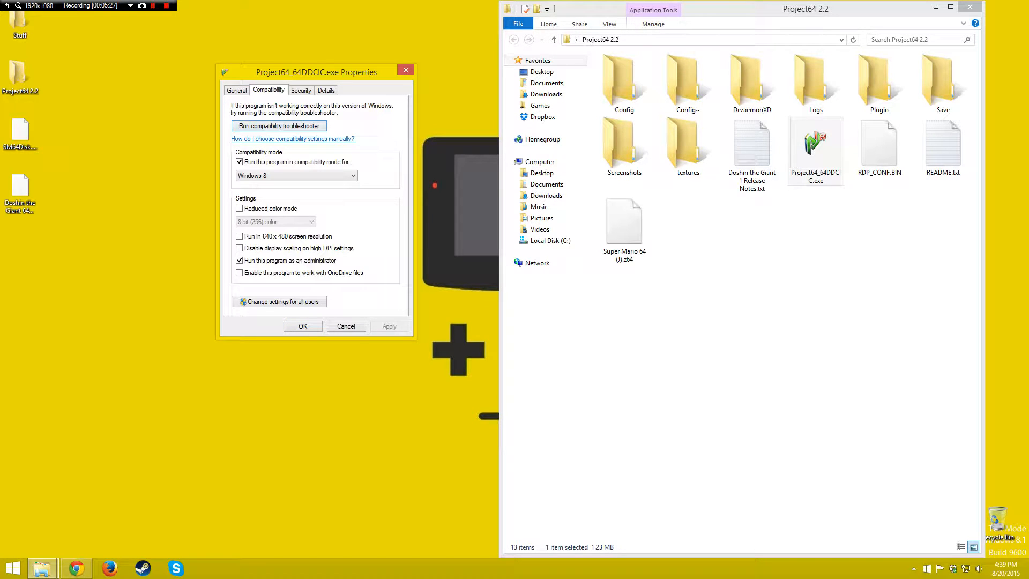
{"action": "left_click", "coordinate": [239, 161]}
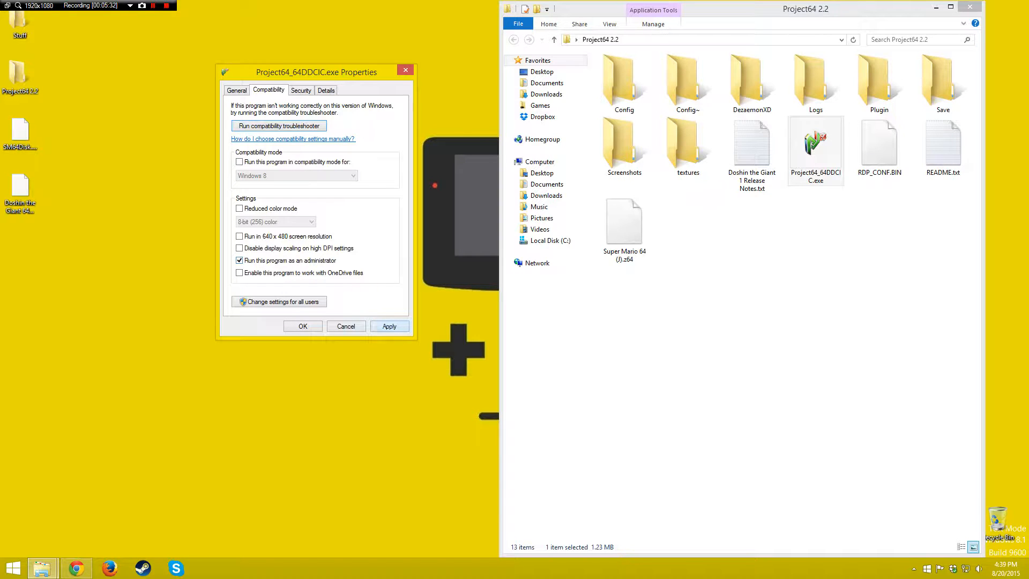
{"action": "left_click", "coordinate": [390, 326]}
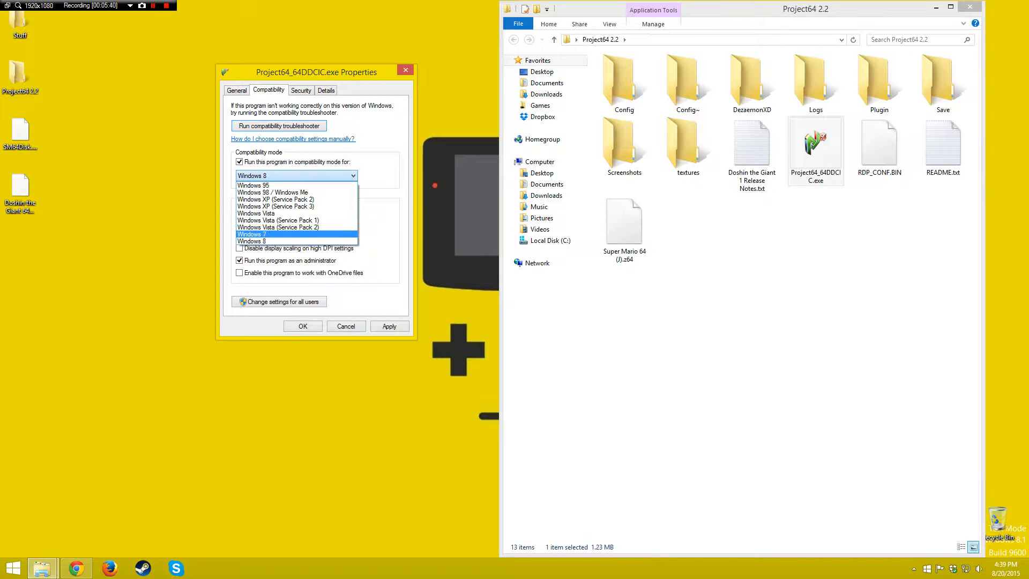
{"action": "left_click", "coordinate": [251, 240]}
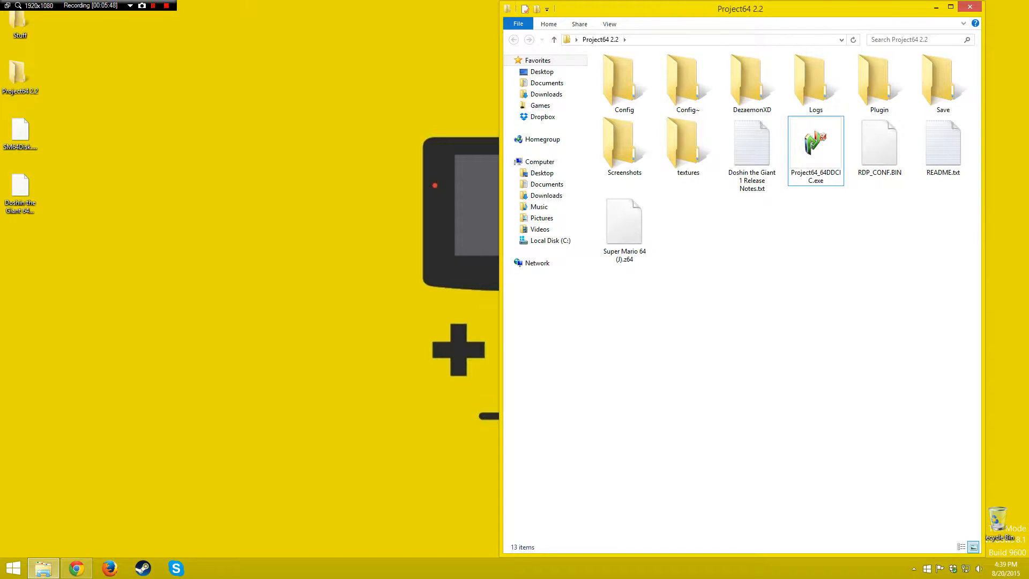
Close the Project64 2.2 File Explorer window, leaving only the desktop.
{"action": "left_click", "coordinate": [542, 173]}
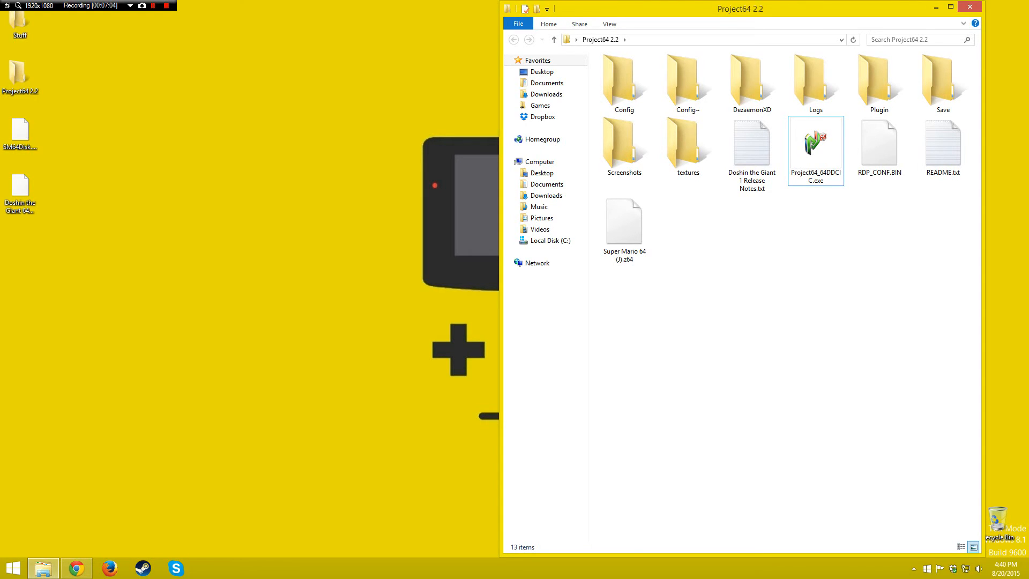
{"action": "left_click", "coordinate": [957, 8]}
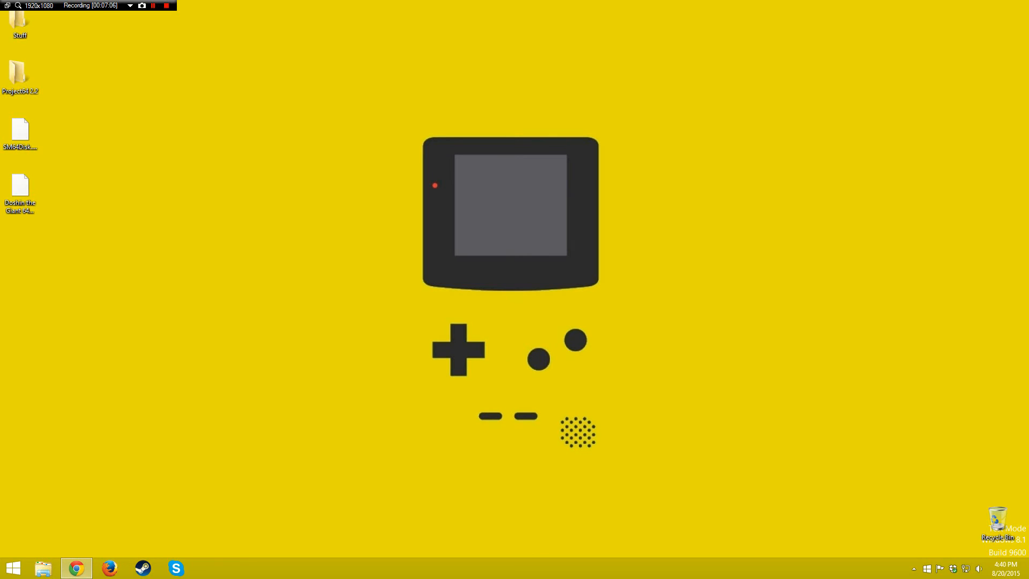